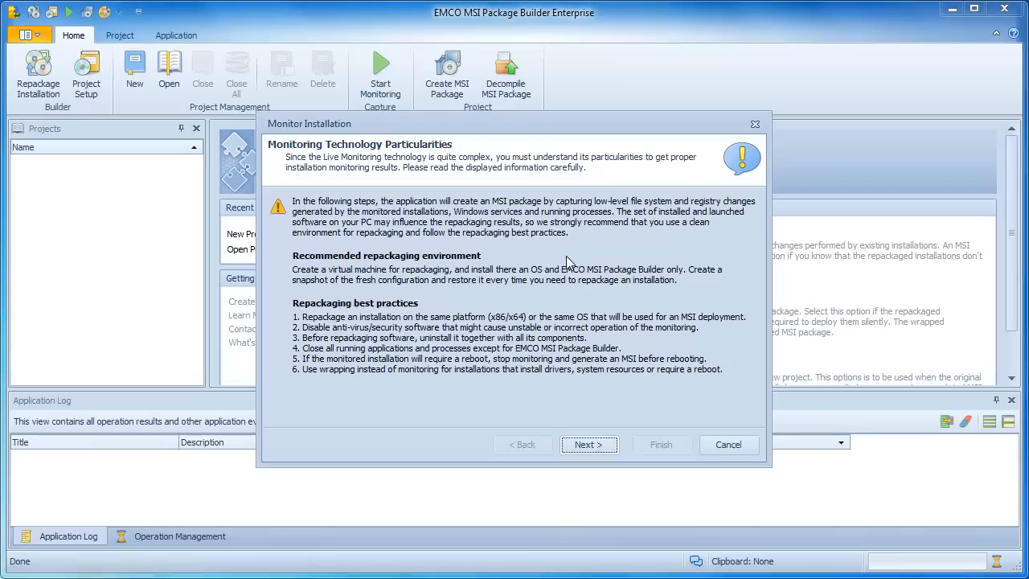
{"action": "mouse_move", "coordinate": [585, 412]}
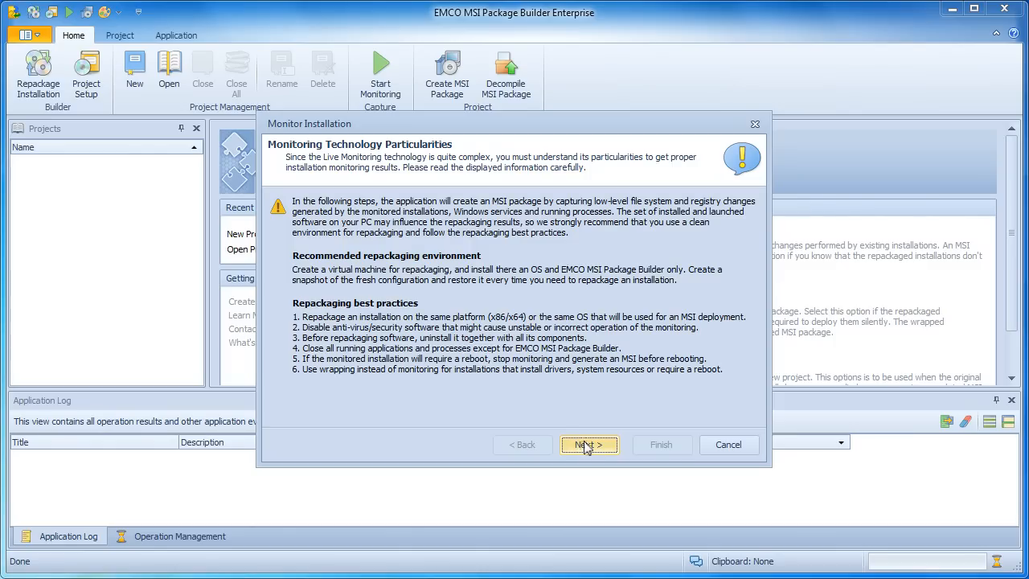
Step: Continue past the Monitoring Technology Particularities advice page
{"action": "left_click", "coordinate": [588, 444]}
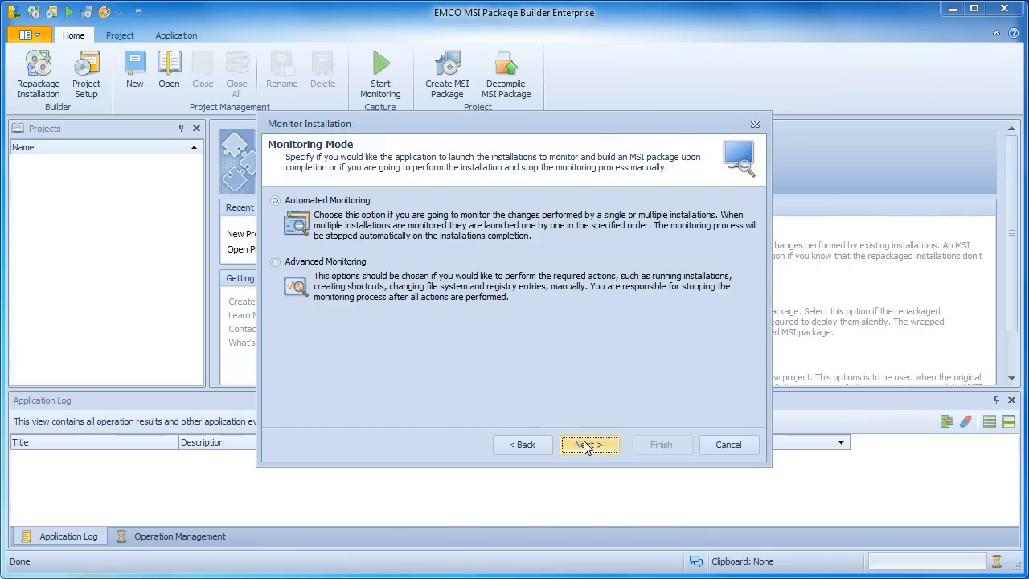
Step: Keep automated monitoring and add the Reader 11 installer from D:\Installations without extra parameters
{"action": "left_click", "coordinate": [589, 444]}
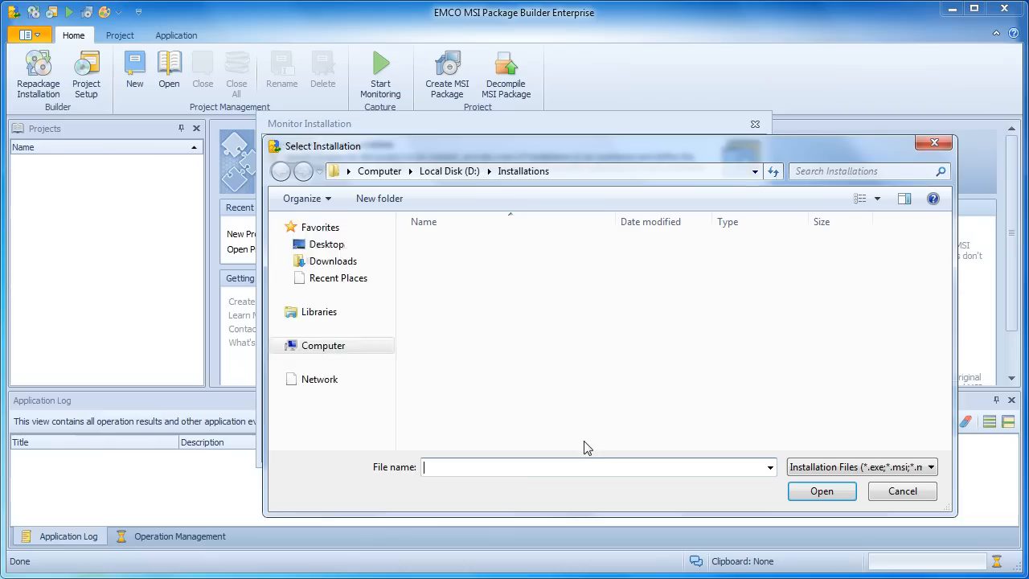
{"action": "left_click", "coordinate": [518, 245]}
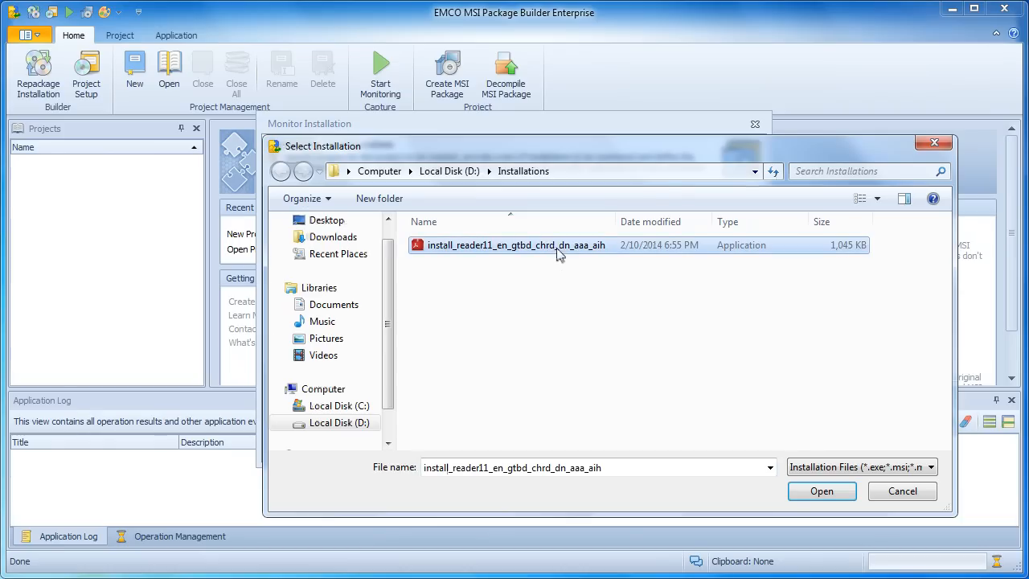
{"action": "left_click", "coordinate": [822, 492]}
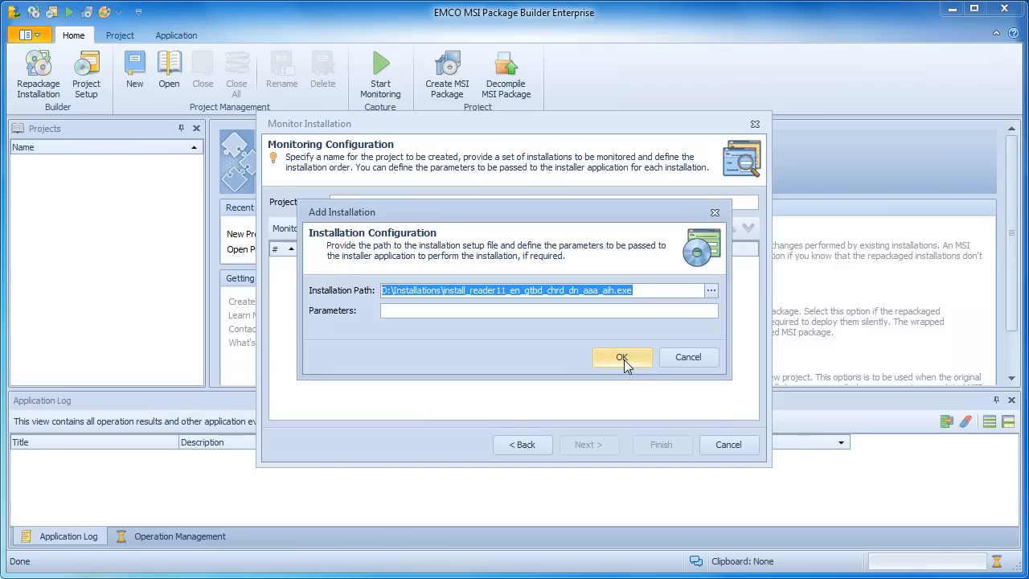
{"action": "left_click", "coordinate": [620, 357]}
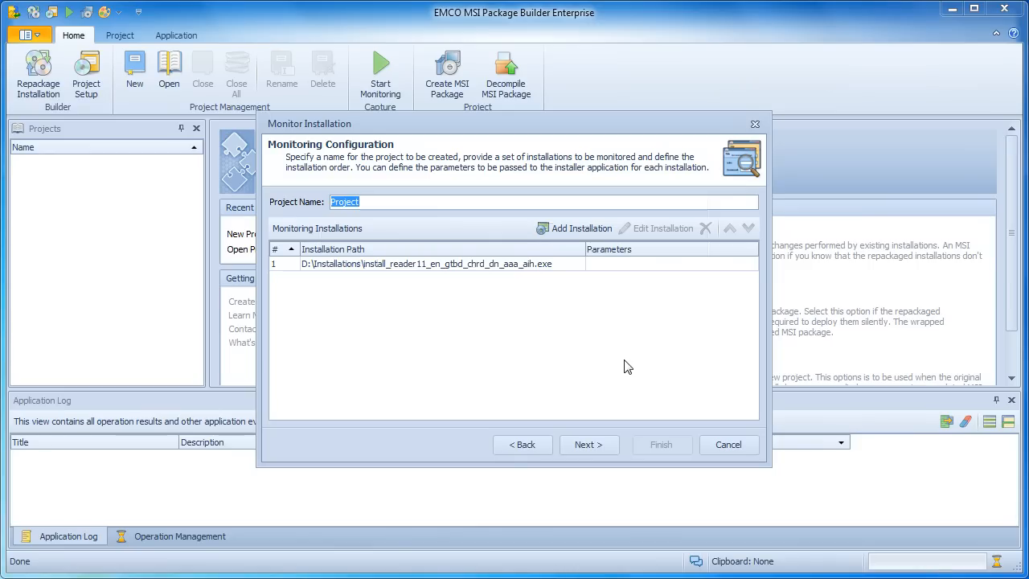
{"action": "mouse_move", "coordinate": [441, 203]}
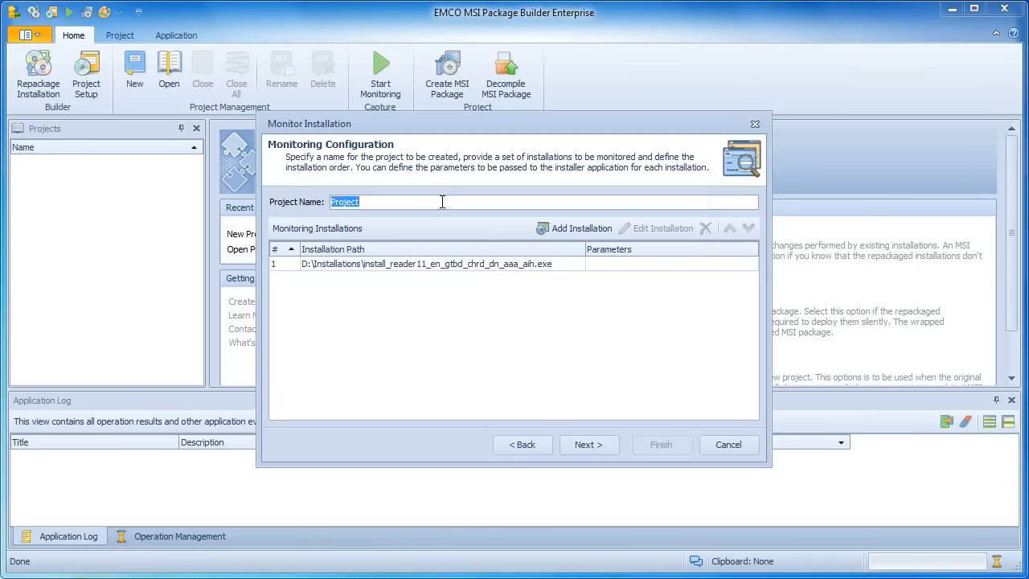
Step: Name the project 'Adobe Reader'
{"action": "type", "text": "Adobe Re"}
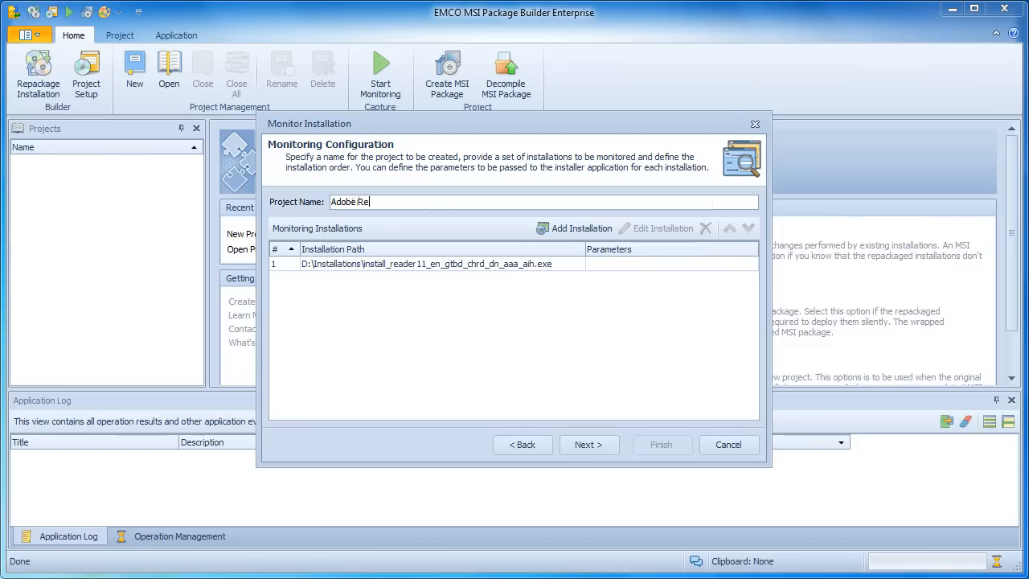
{"action": "type", "text": "ader"}
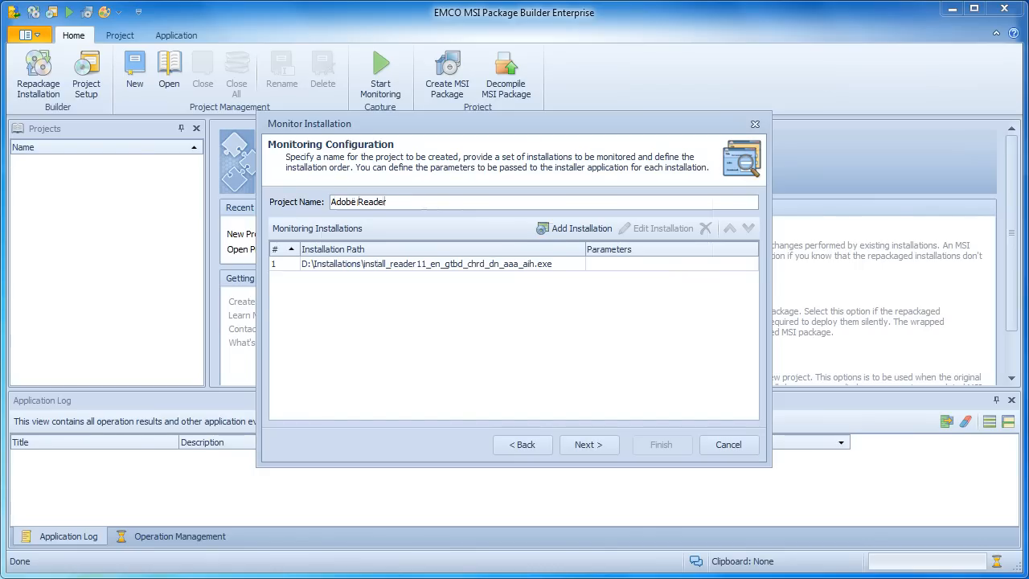
{"action": "mouse_move", "coordinate": [486, 243]}
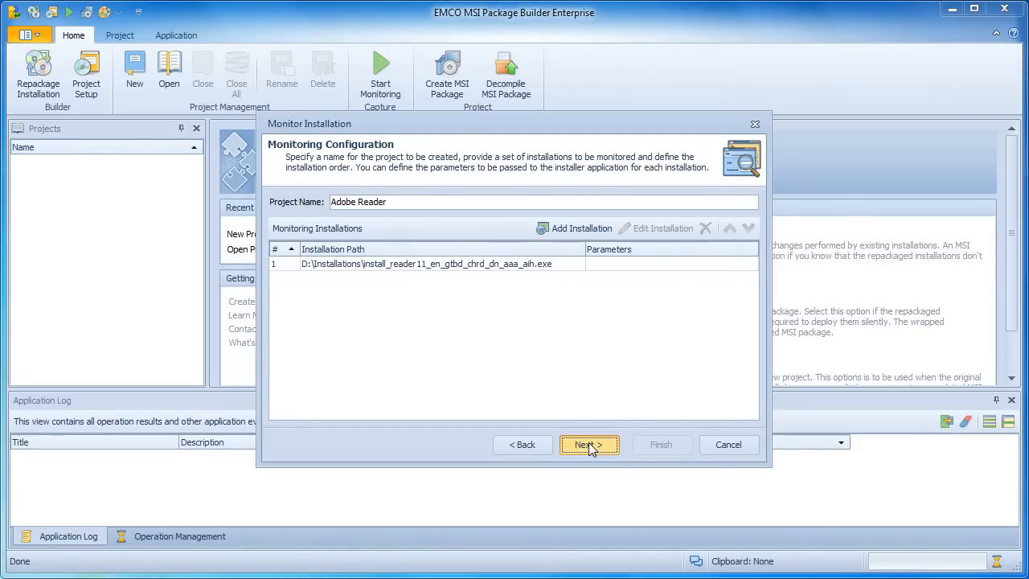
Step: Set the package output to D:\Adobe Reader.msi with manufacturer EMCO
{"action": "left_click", "coordinate": [589, 444]}
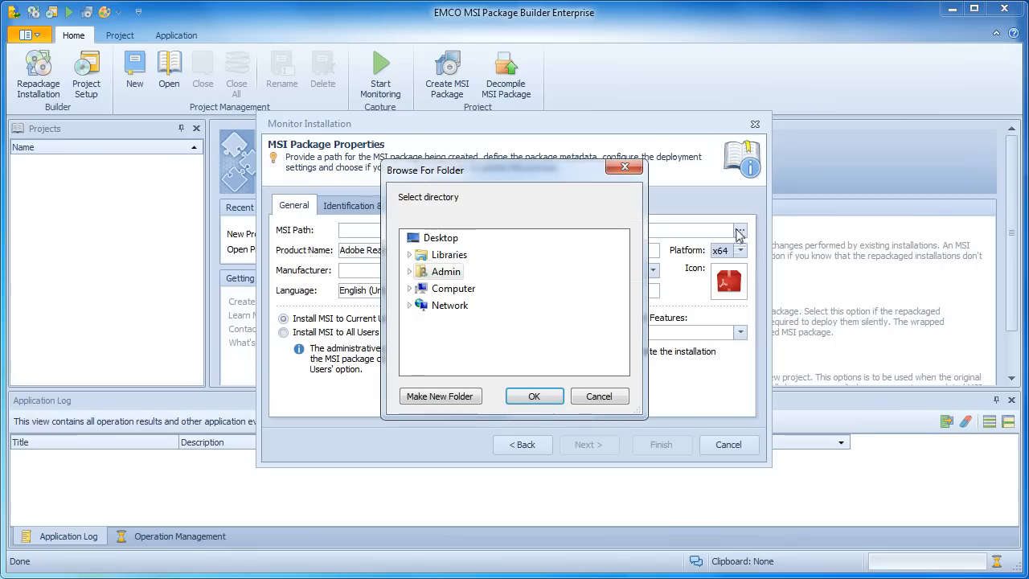
{"action": "left_click", "coordinate": [408, 287]}
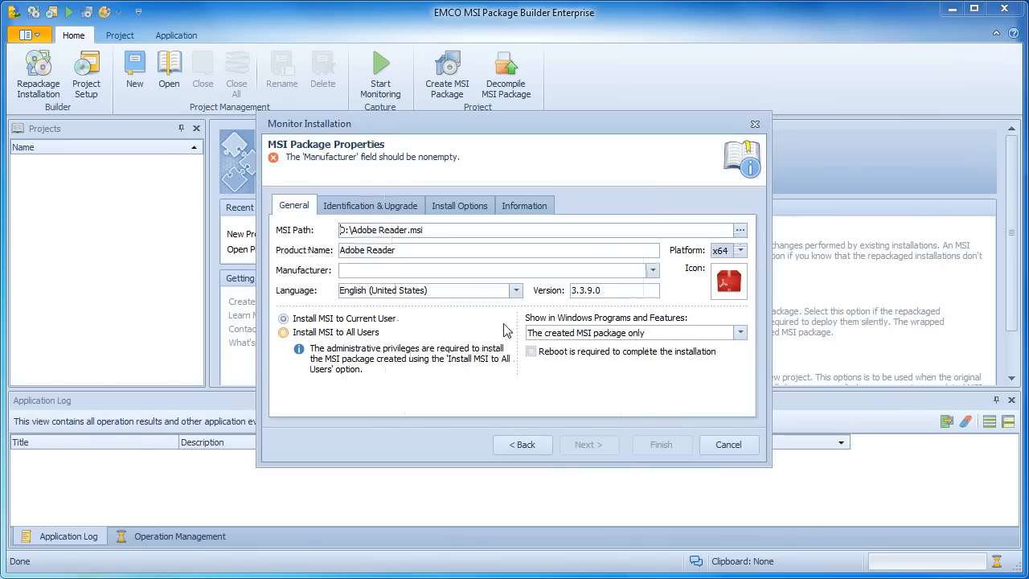
{"action": "type", "text": "EMCO"}
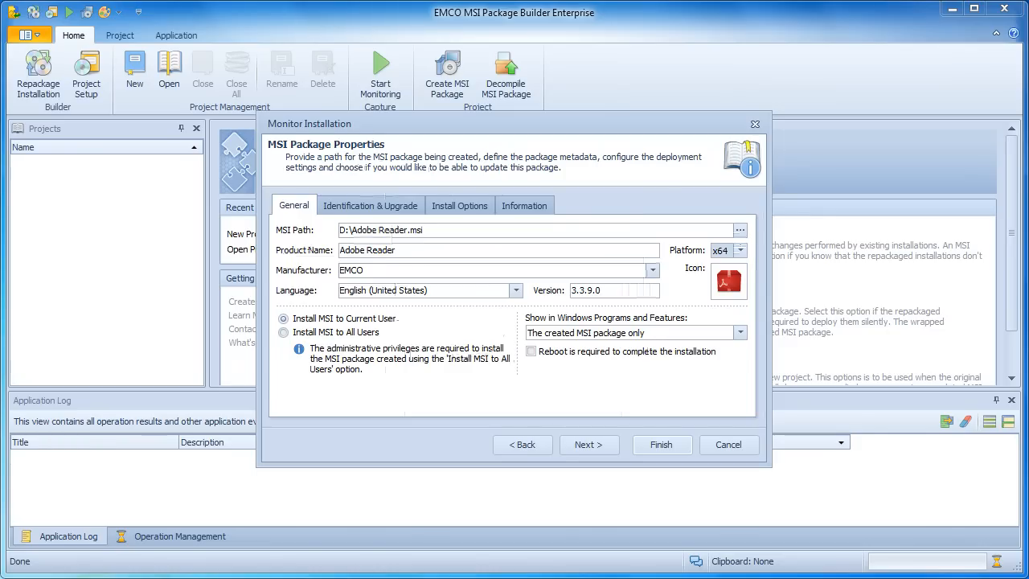
{"action": "left_click", "coordinate": [498, 270]}
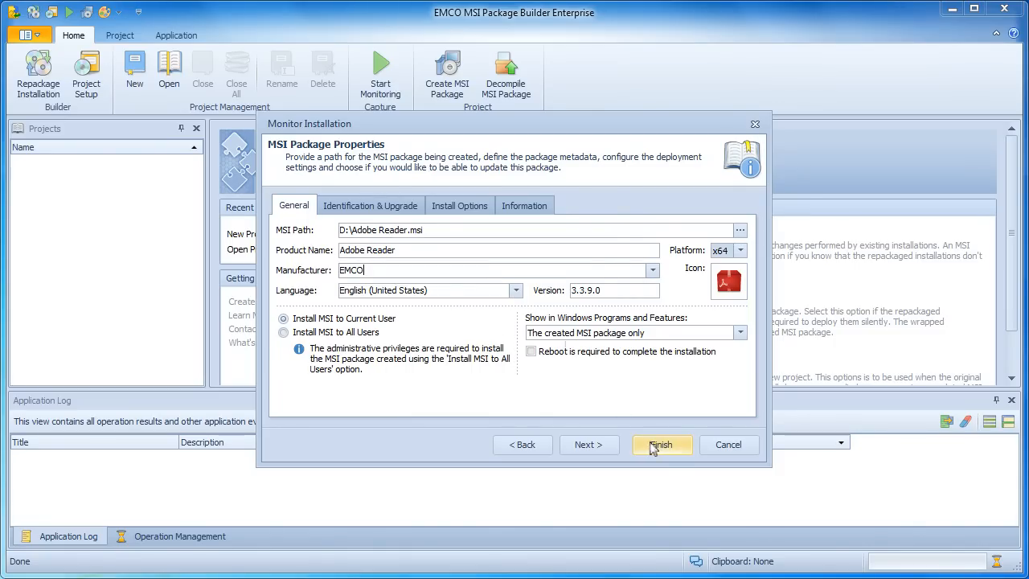
Step: Start monitoring, run the Adobe Reader installer through to completion and close it
{"action": "left_click", "coordinate": [663, 443]}
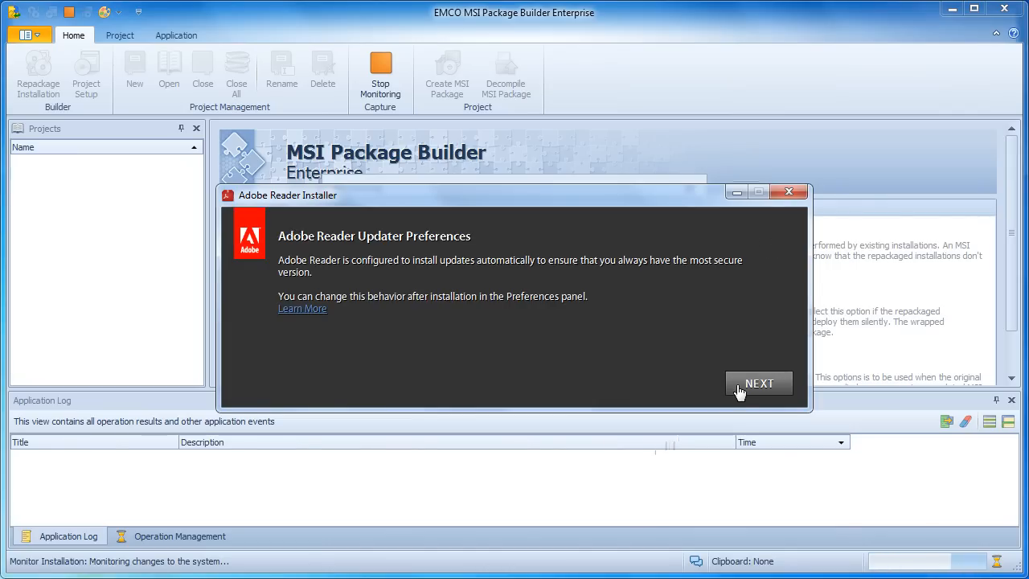
{"action": "left_click", "coordinate": [758, 382]}
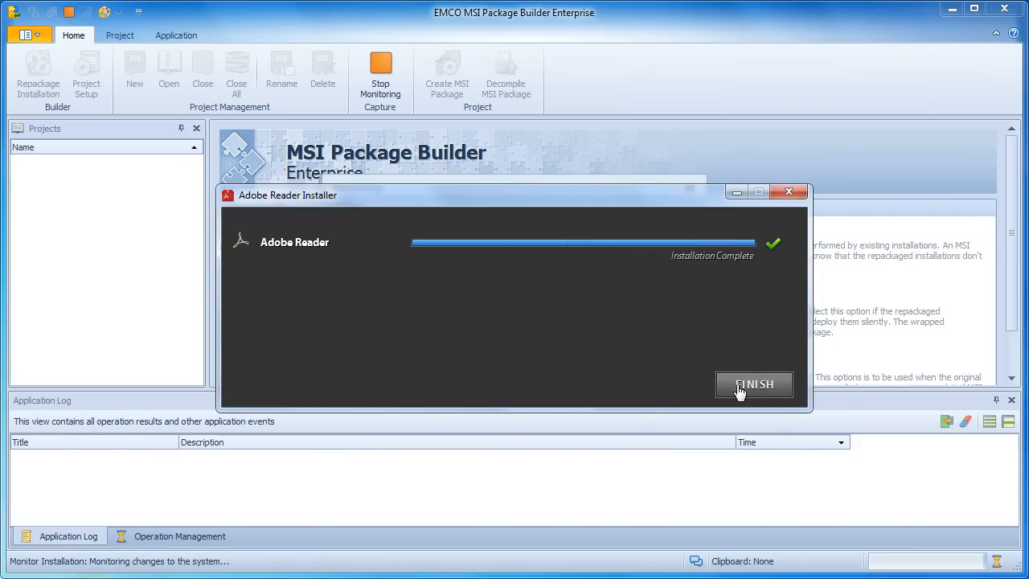
{"action": "left_click", "coordinate": [752, 384]}
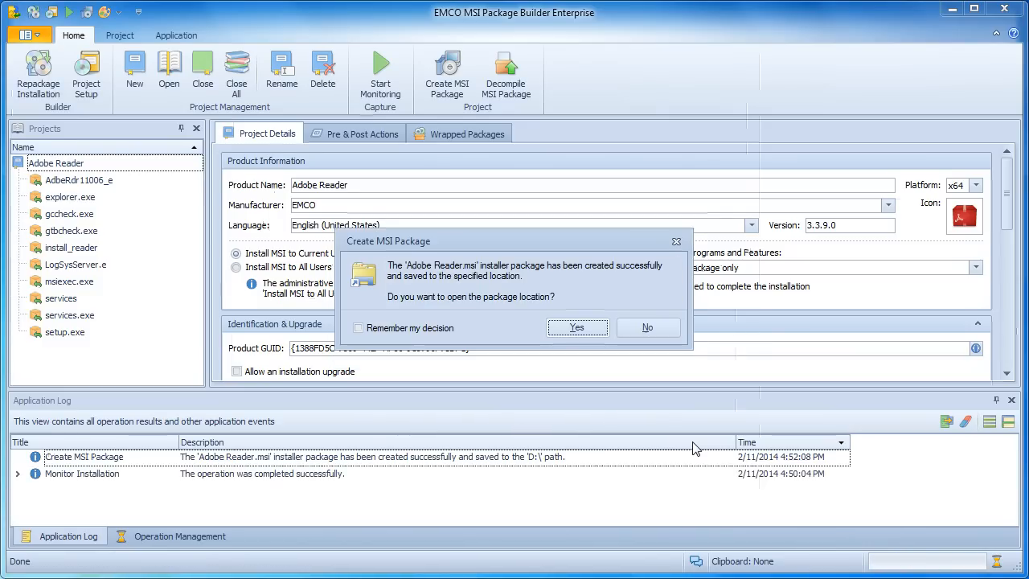
{"action": "mouse_move", "coordinate": [675, 422]}
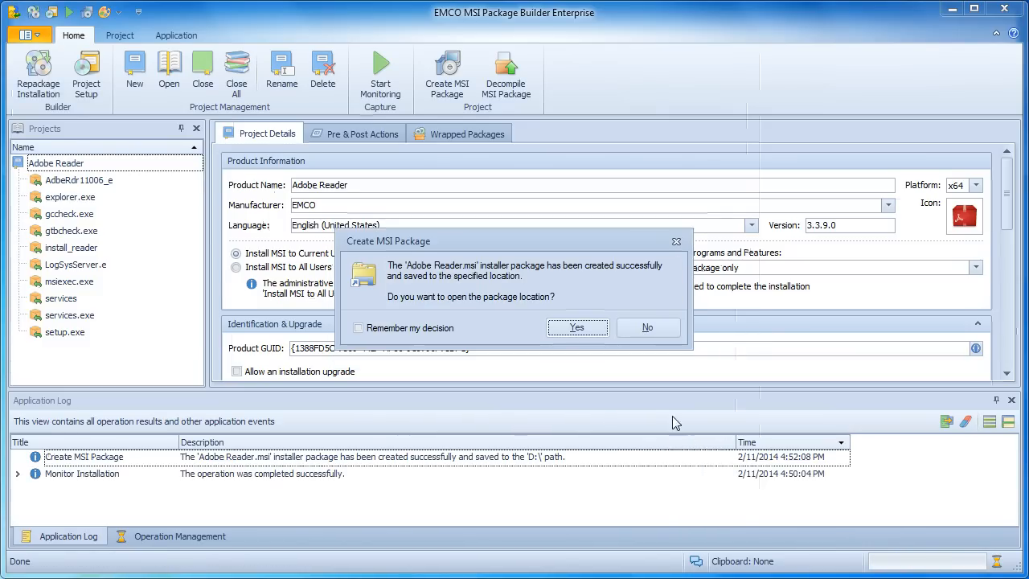
Step: Confirm opening the D:\ folder holding the new Adobe Reader.msi
{"action": "left_click", "coordinate": [646, 328]}
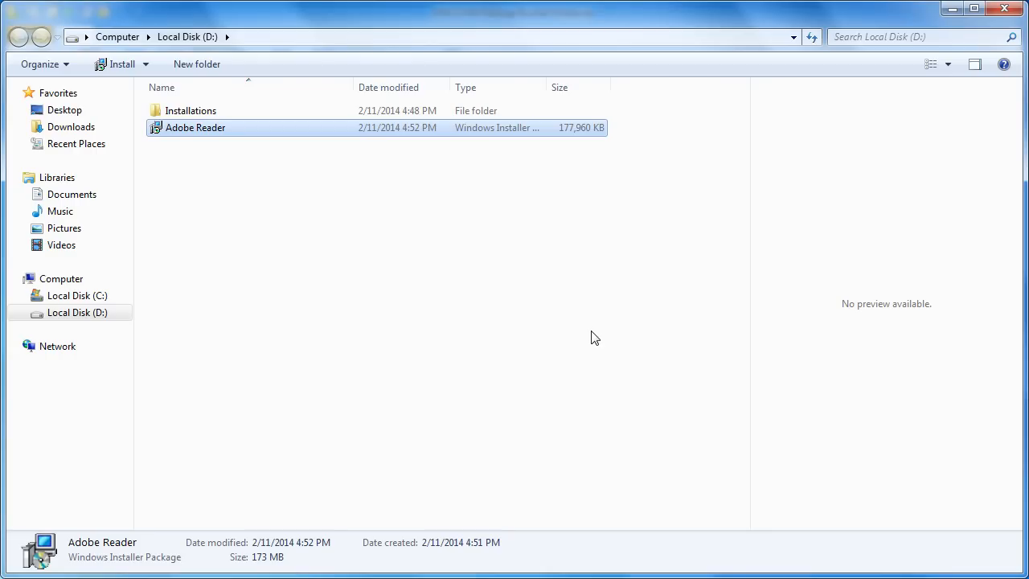
{"action": "double_click", "coordinate": [195, 127]}
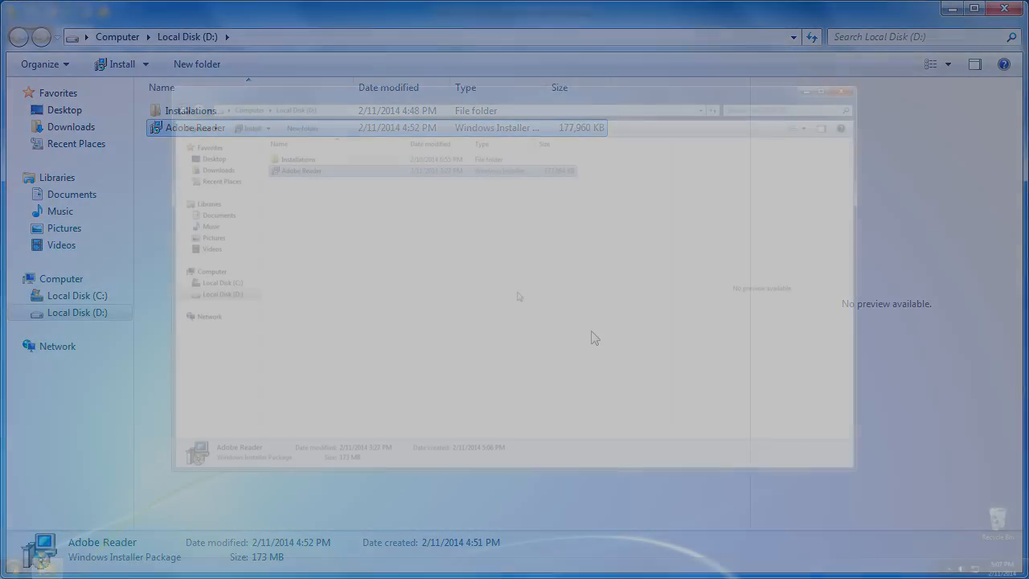
Step: Install Adobe Reader.msi on the clean machine and launch Adobe Reader XI from its desktop shortcut
{"action": "left_click", "coordinate": [984, 8]}
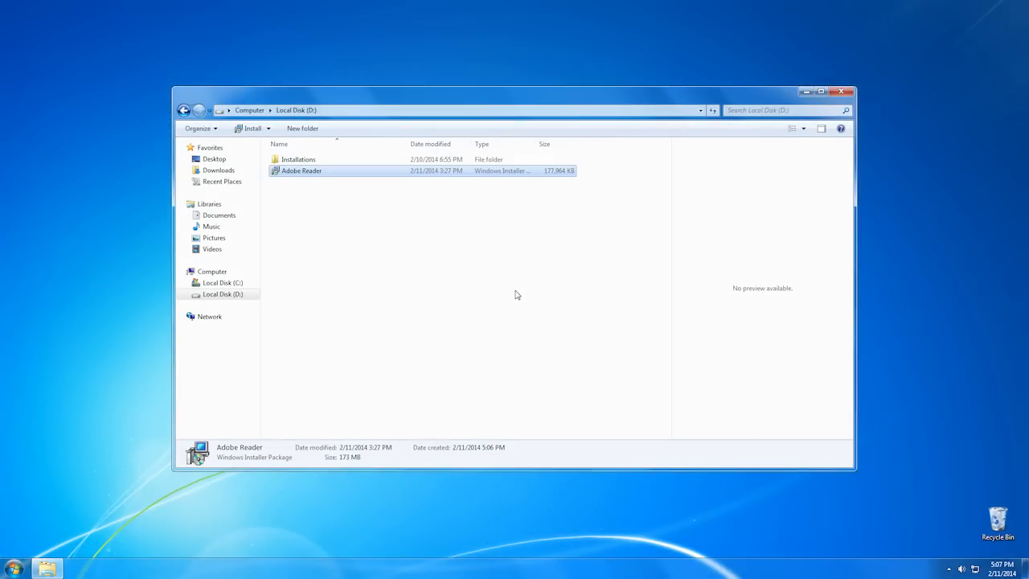
{"action": "double_click", "coordinate": [302, 170]}
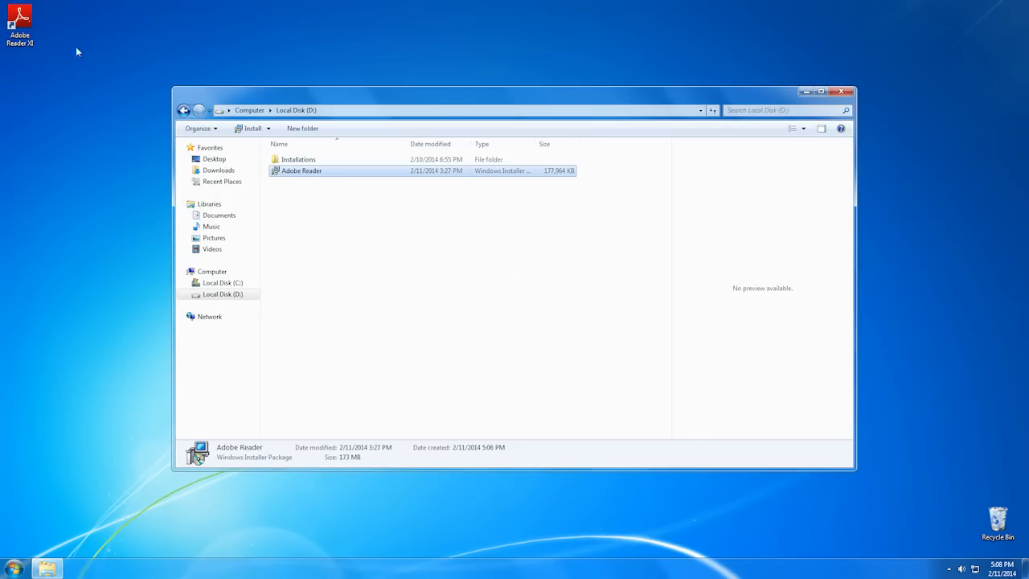
{"action": "double_click", "coordinate": [302, 170]}
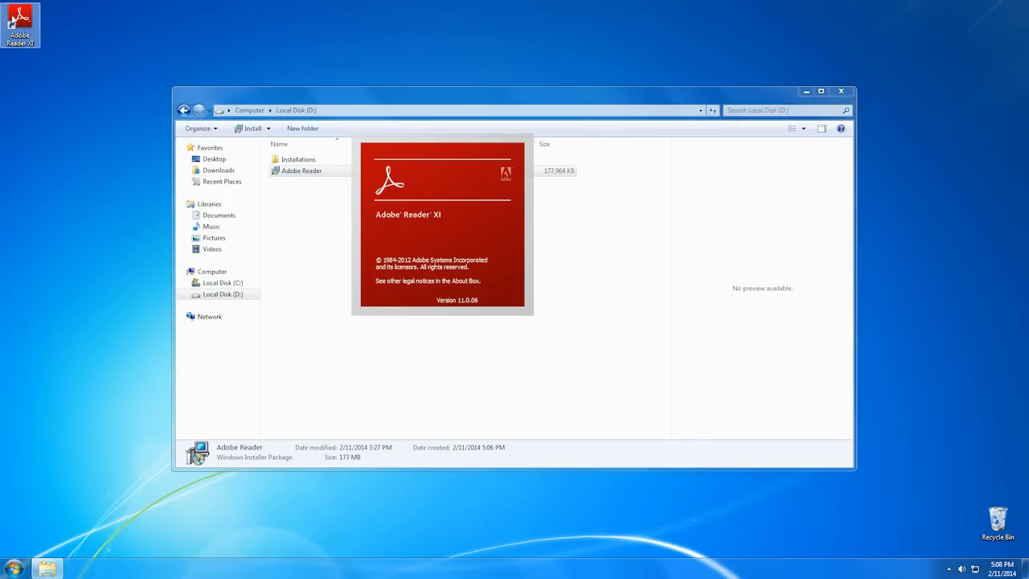